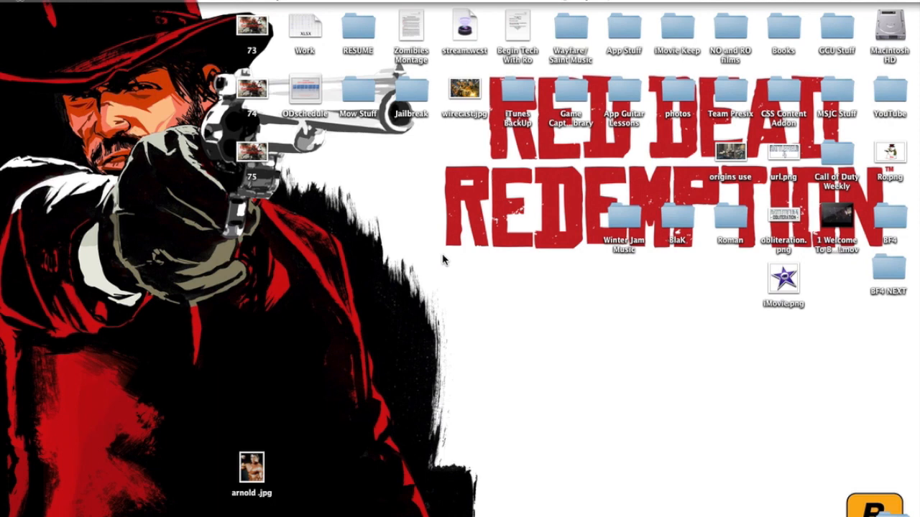
mouse_move(441, 251)
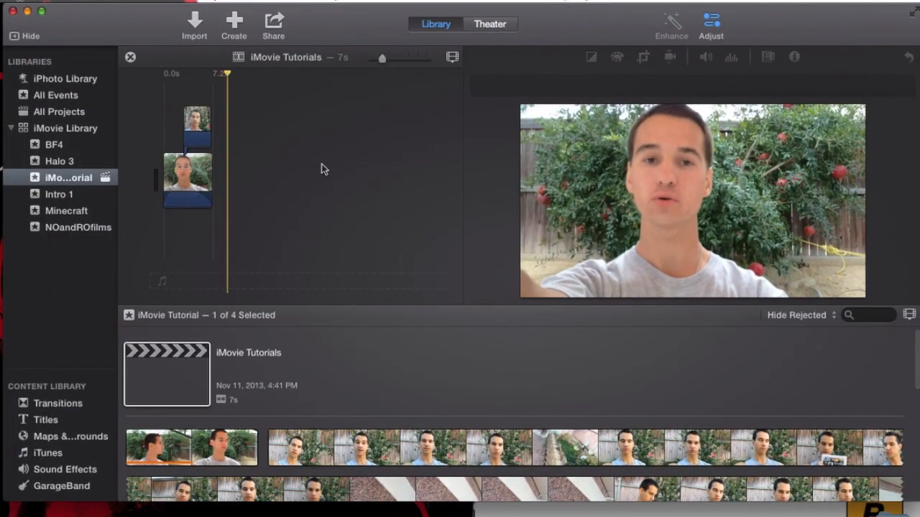
mouse_move(331, 151)
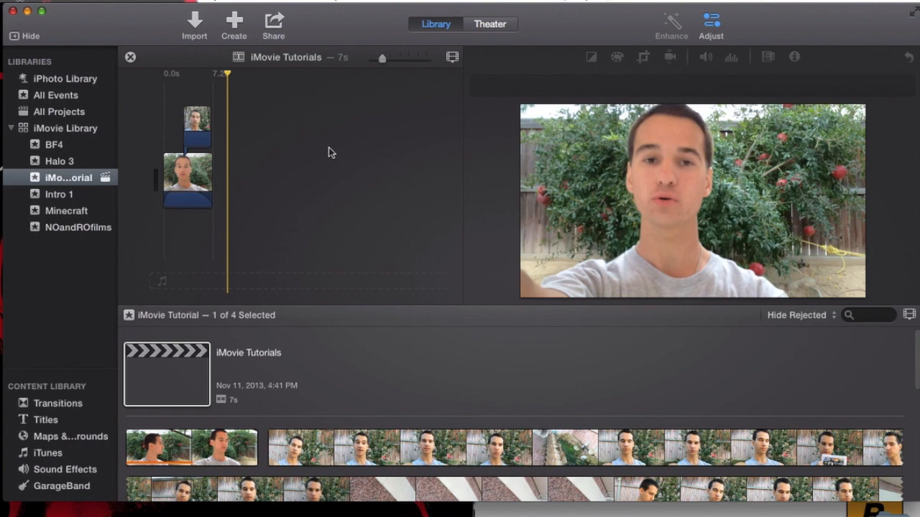
mouse_move(345, 181)
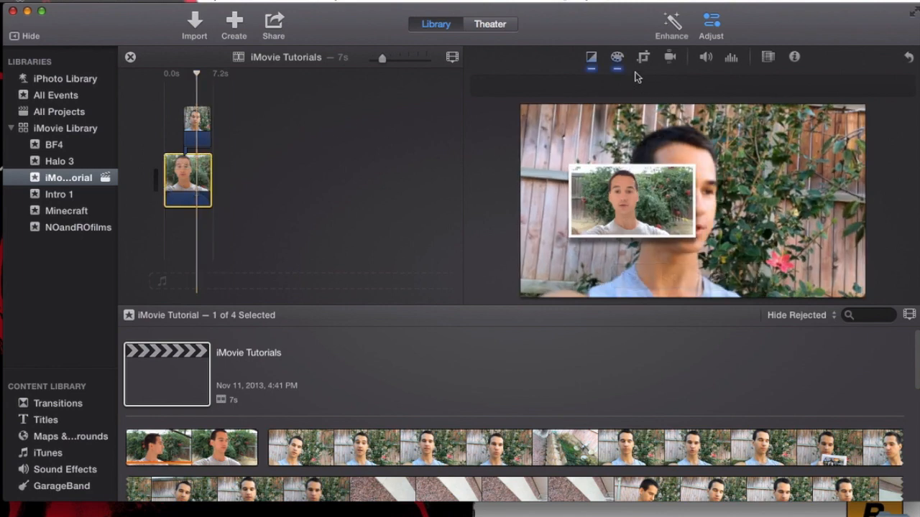
mouse_move(613, 57)
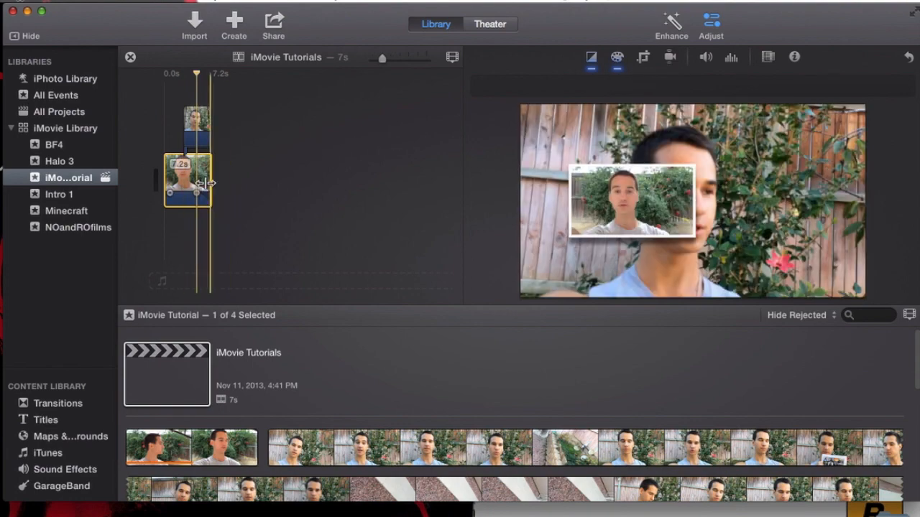
- Show the main clip's crop styles with Fit applied, giving a full-frame preview
left_click(640, 58)
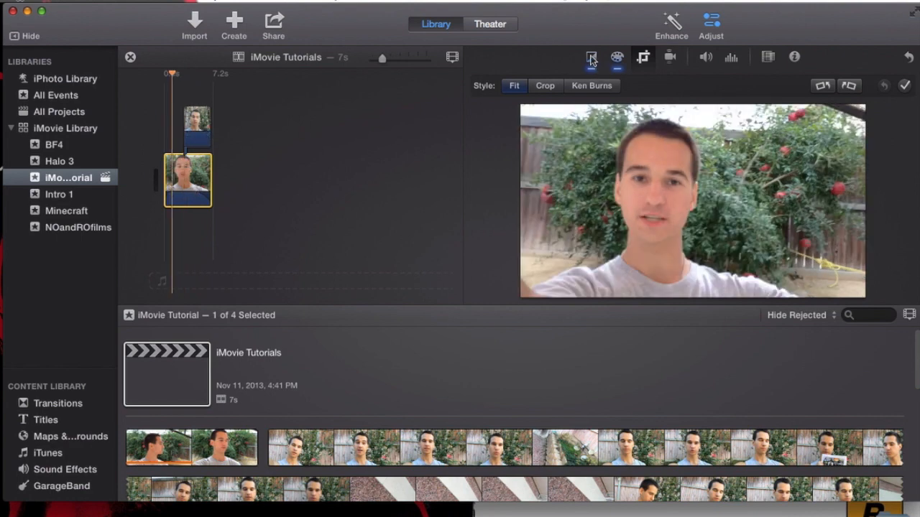
mouse_move(511, 95)
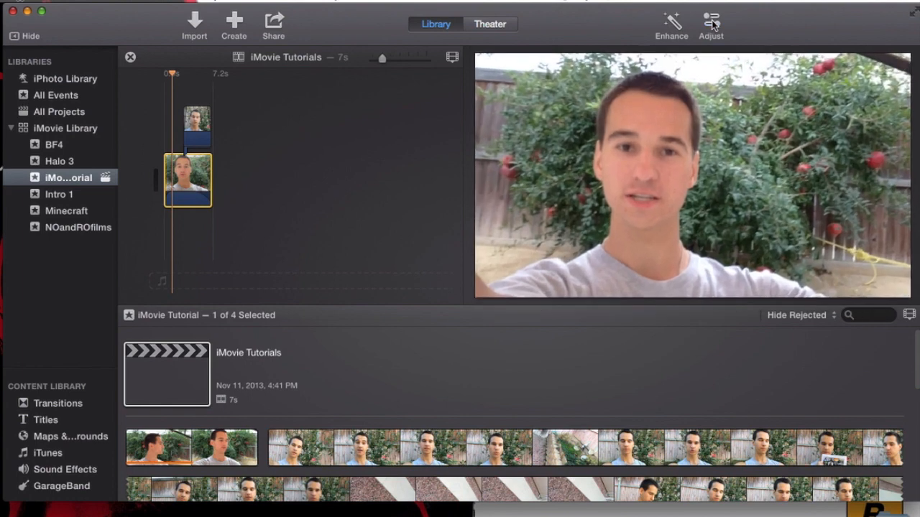
- Reopen the main clip's cropping options, showing Fit, Crop and Ken Burns with Fit selected
left_click(713, 20)
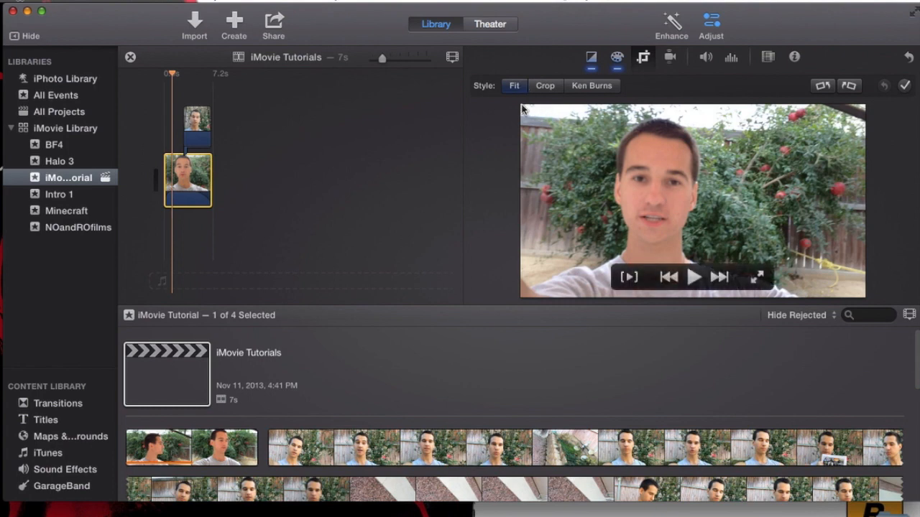
mouse_move(849, 220)
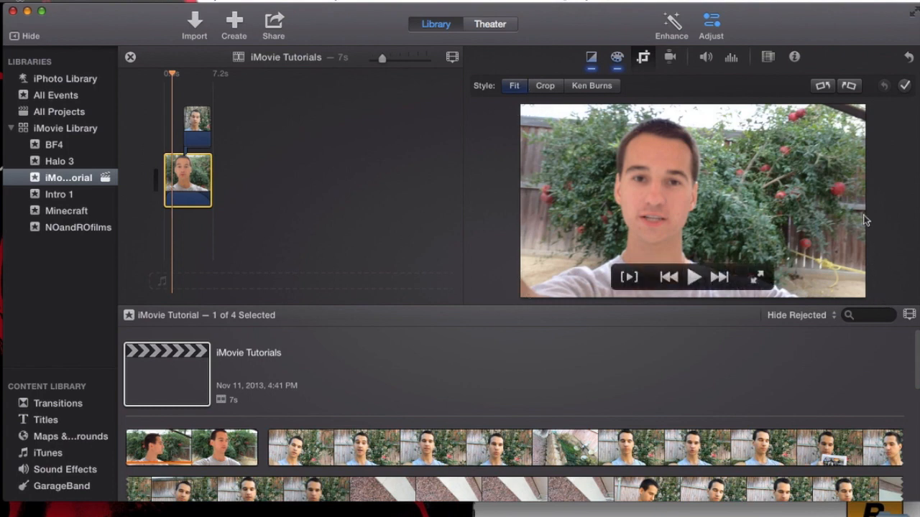
mouse_move(229, 212)
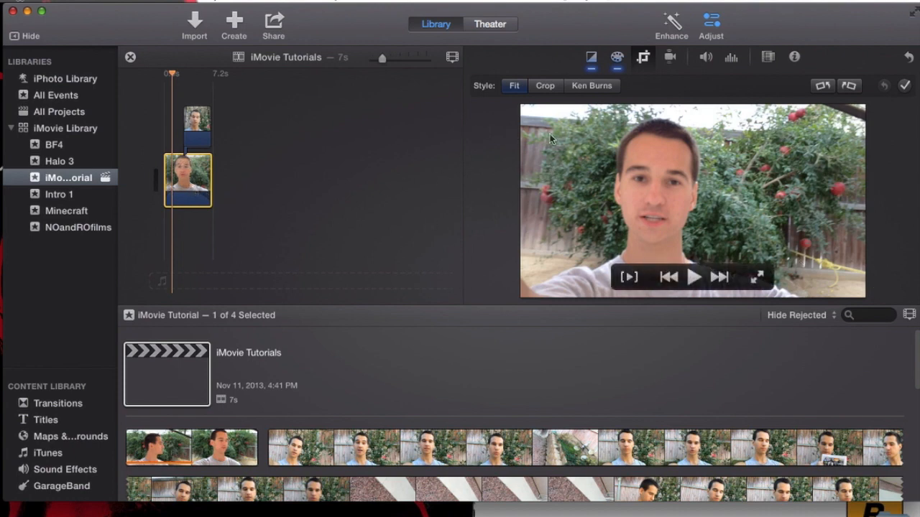
mouse_move(586, 182)
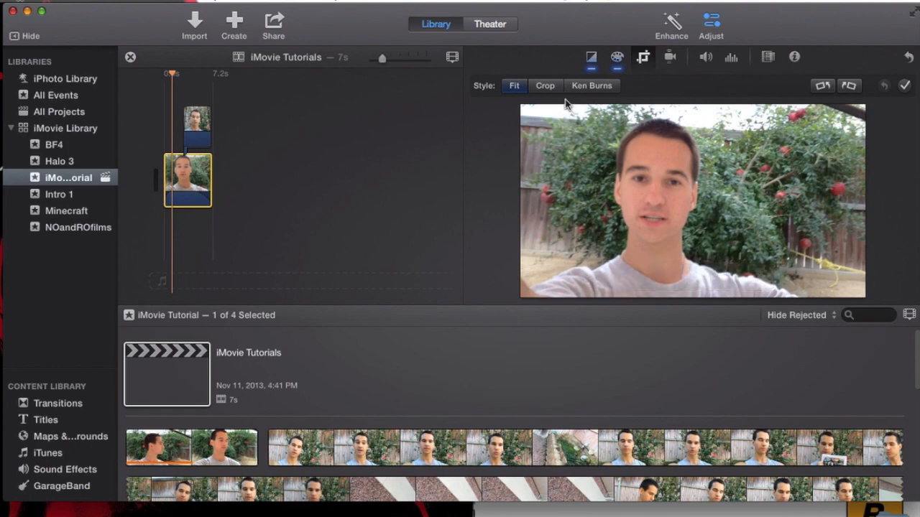
mouse_move(792, 151)
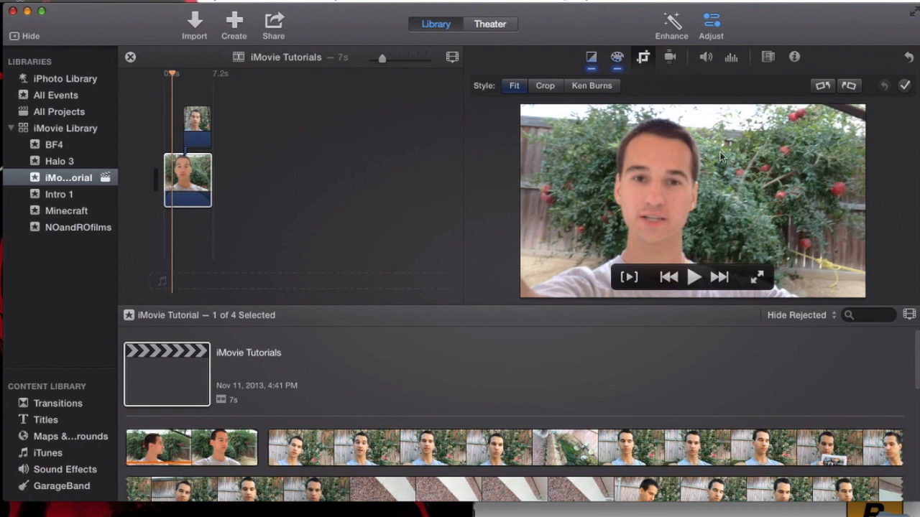
mouse_move(856, 269)
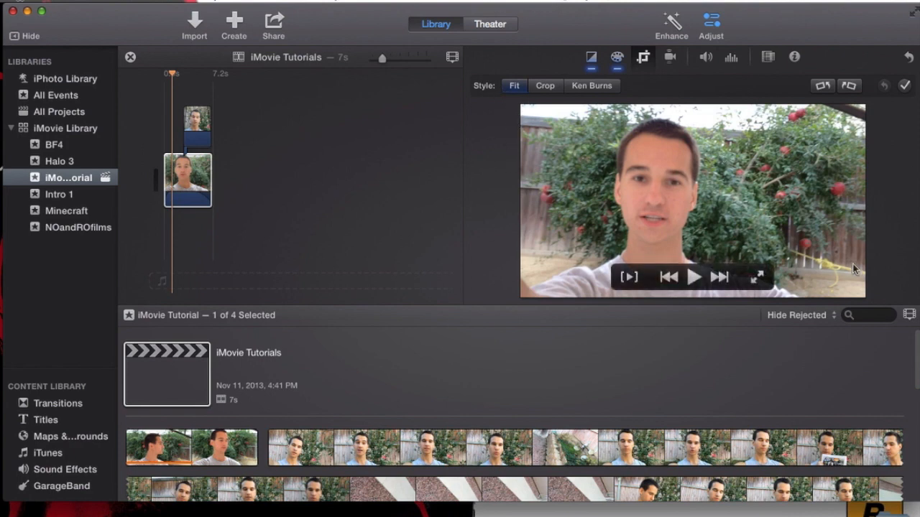
mouse_move(648, 240)
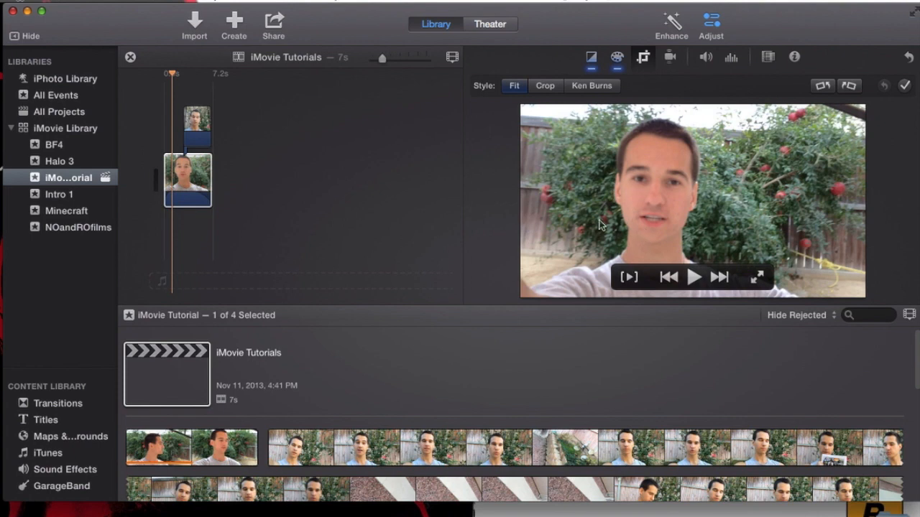
mouse_move(565, 192)
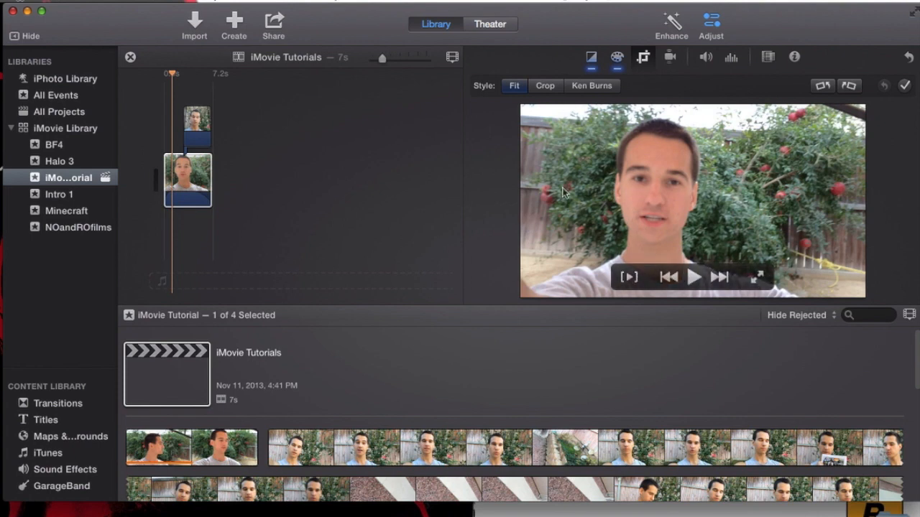
mouse_move(600, 130)
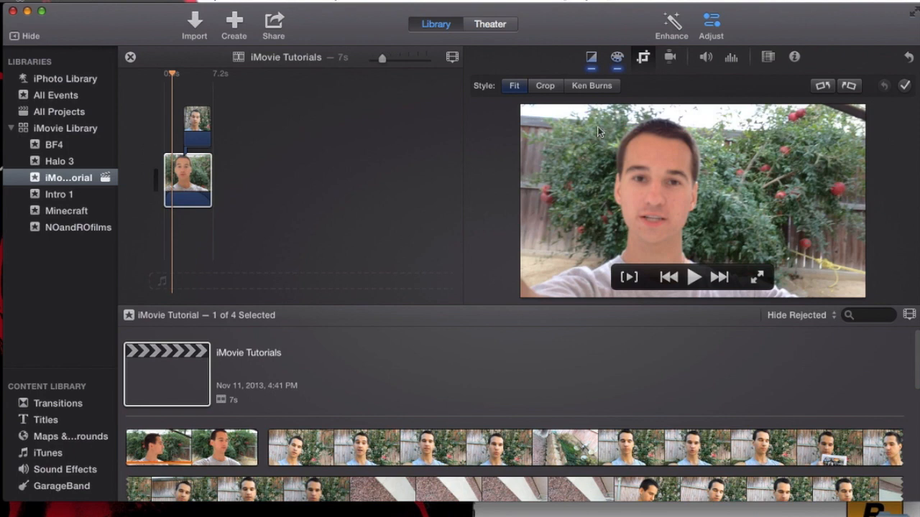
mouse_move(512, 209)
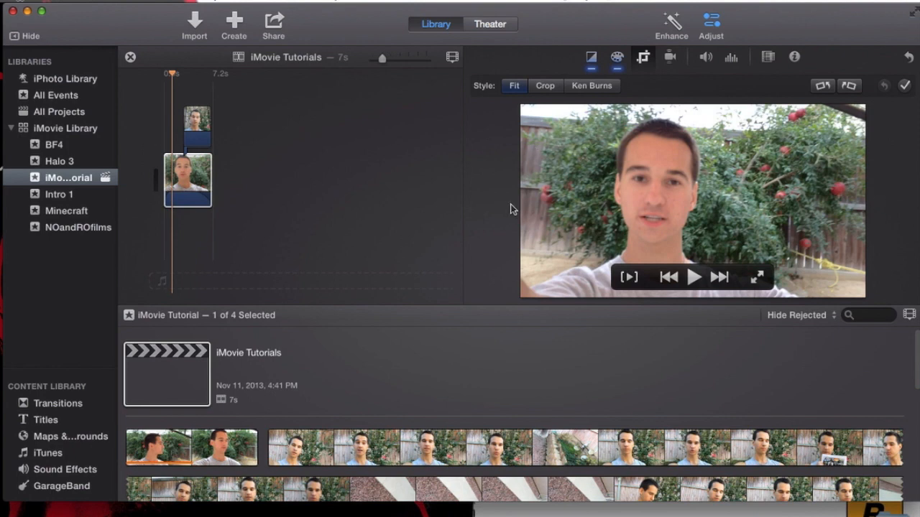
mouse_move(706, 158)
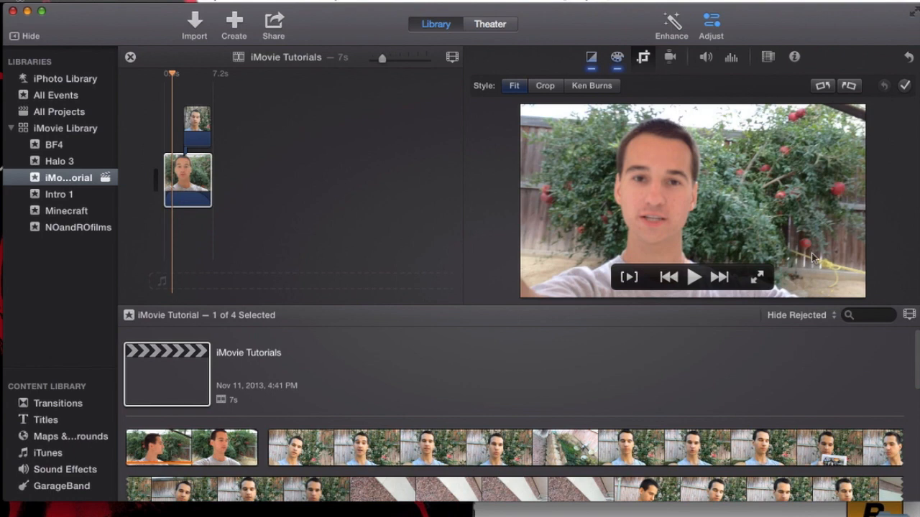
mouse_move(503, 115)
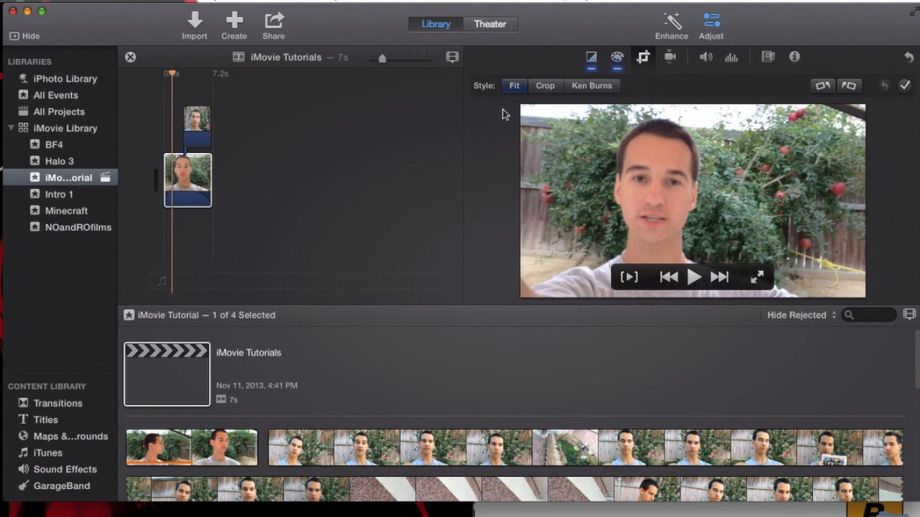
mouse_move(830, 175)
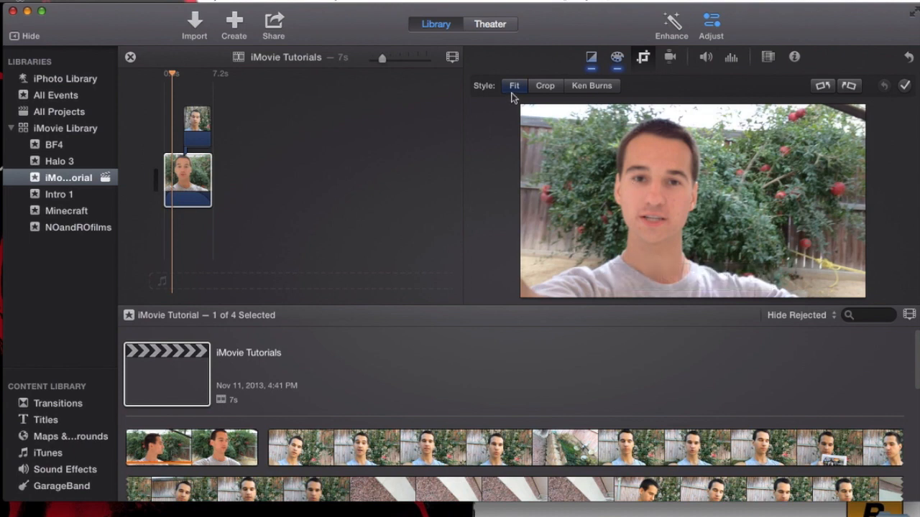
mouse_move(627, 318)
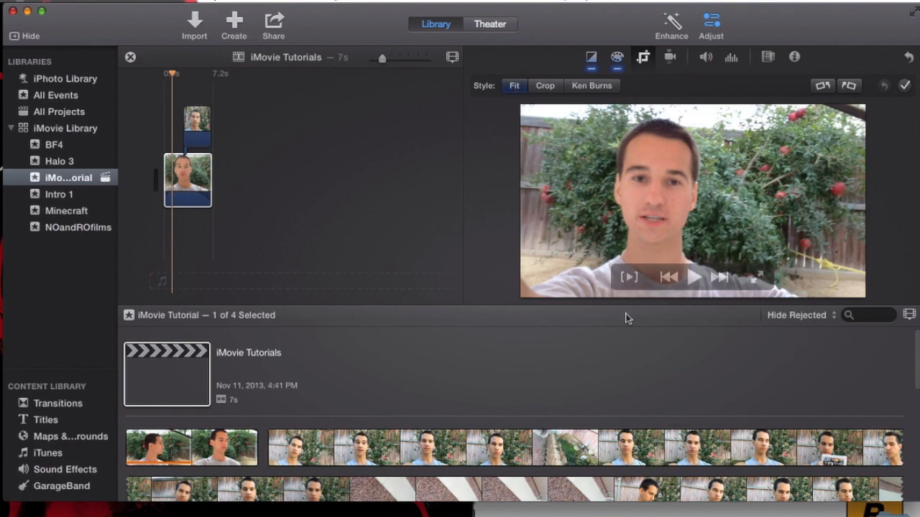
mouse_move(571, 189)
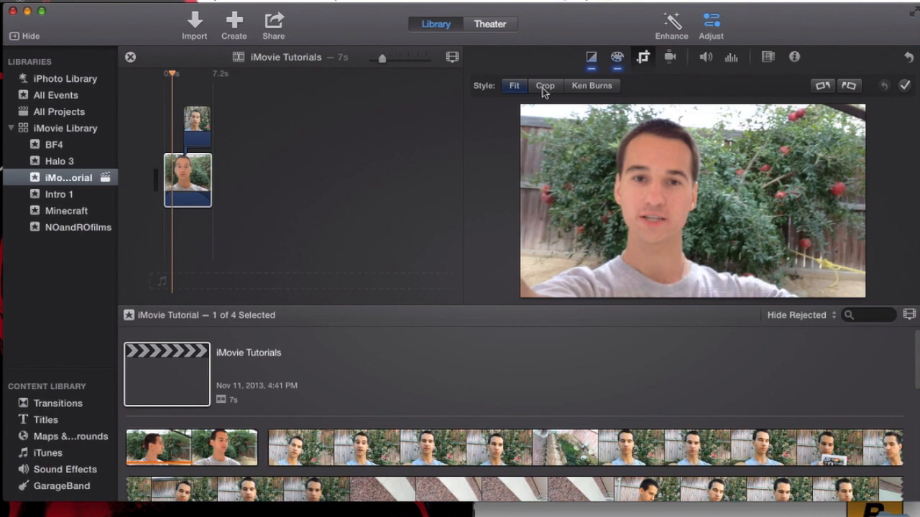
- Switch the main clip to Crop style and shrink the frame toward the lower-right fruit
left_click(544, 86)
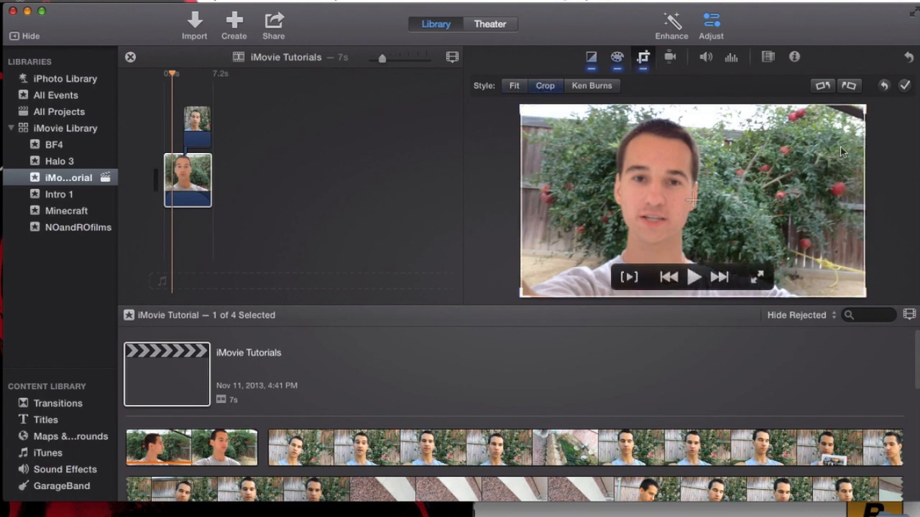
mouse_move(663, 136)
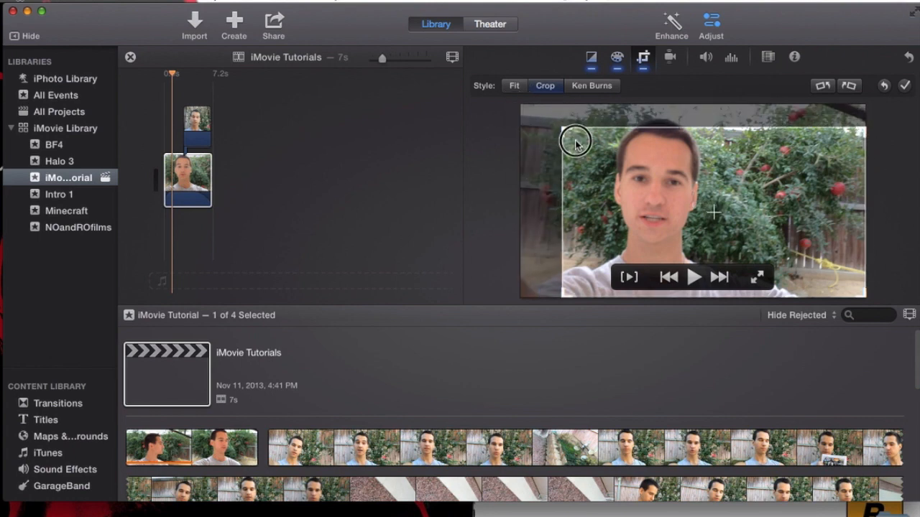
left_click_drag(575, 141, 787, 245)
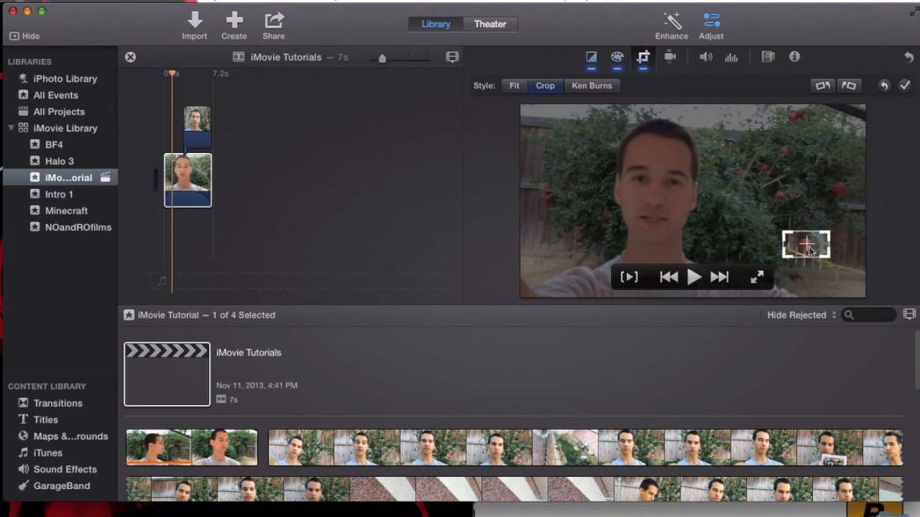
mouse_move(882, 65)
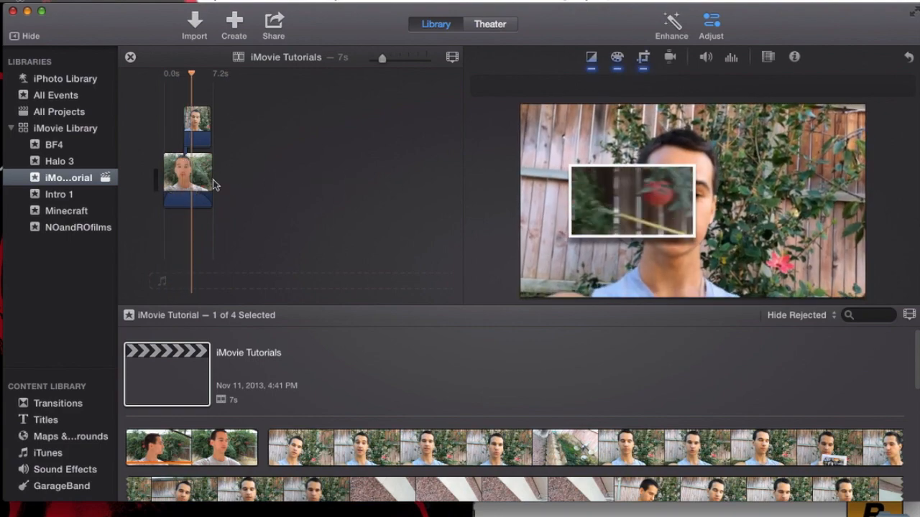
- Reselect the clip and redraw its crop frame around the face, shrinking toward the upper left
left_click(186, 180)
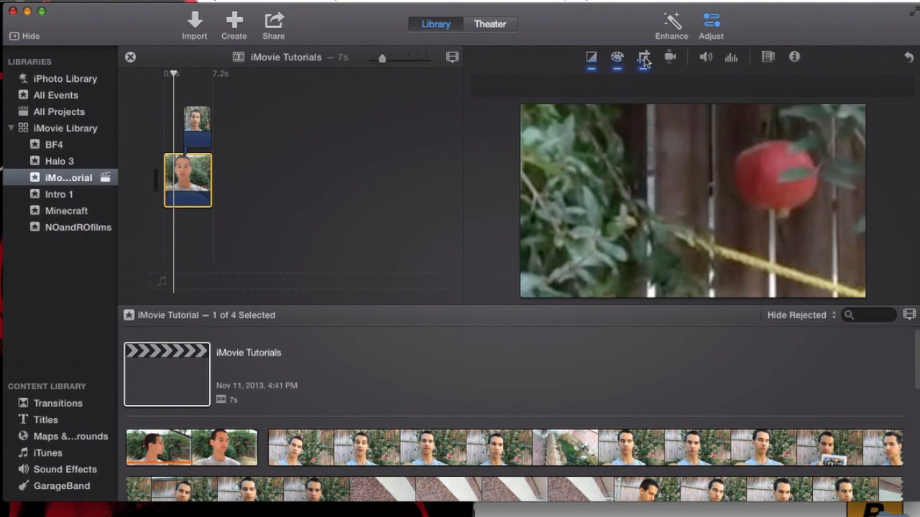
left_click(641, 59)
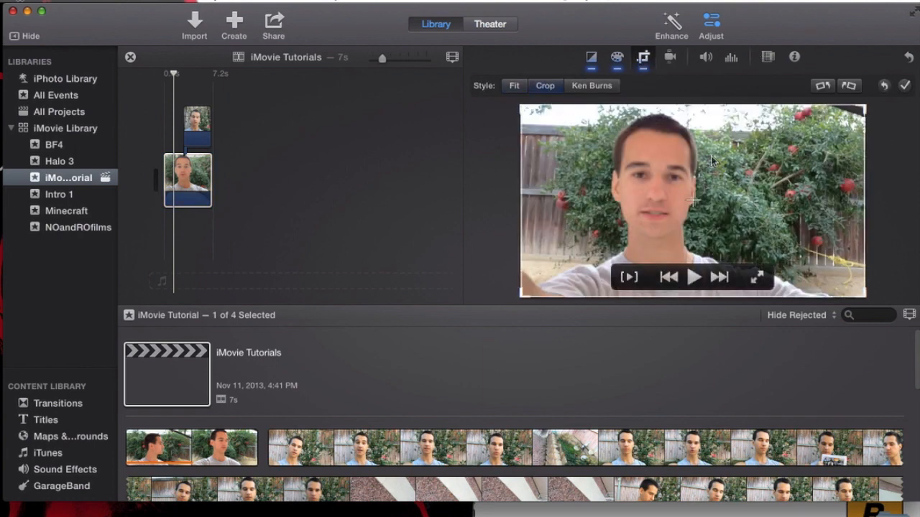
left_click_drag(708, 162, 799, 155)
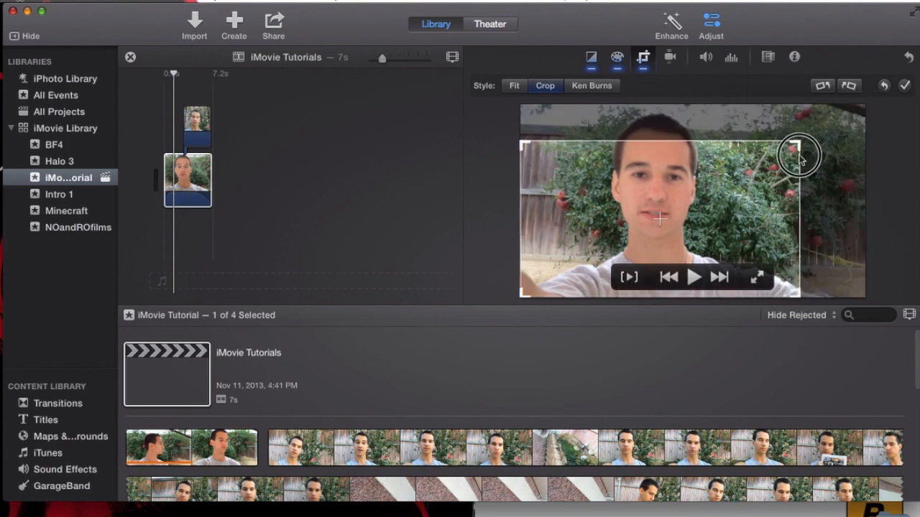
left_click_drag(798, 154, 675, 230)
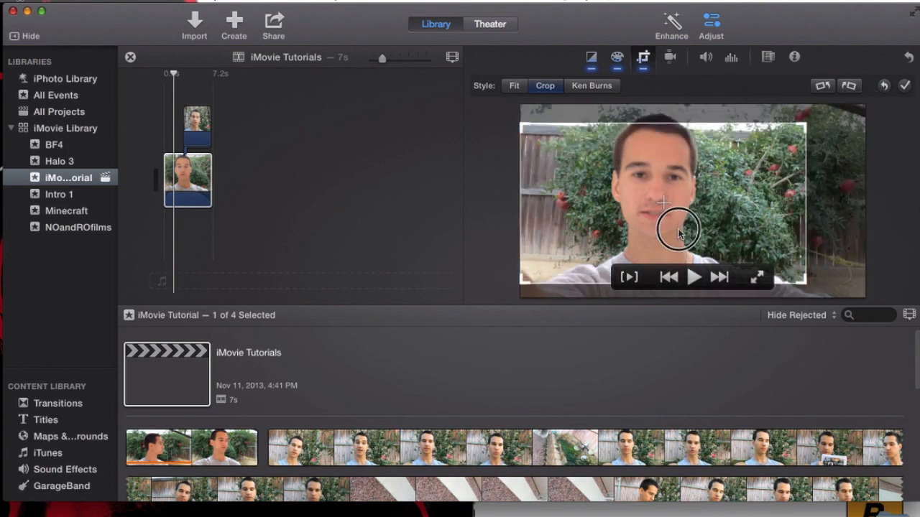
left_click_drag(679, 230, 819, 115)
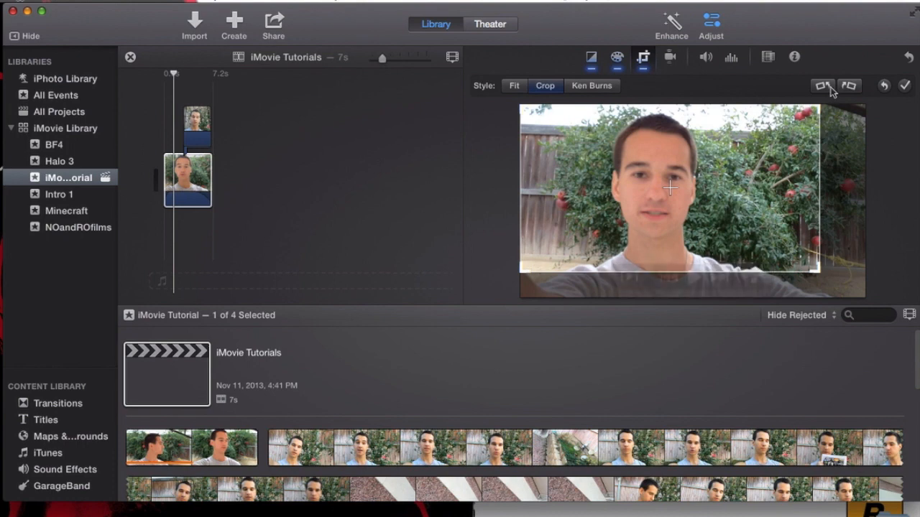
mouse_move(581, 99)
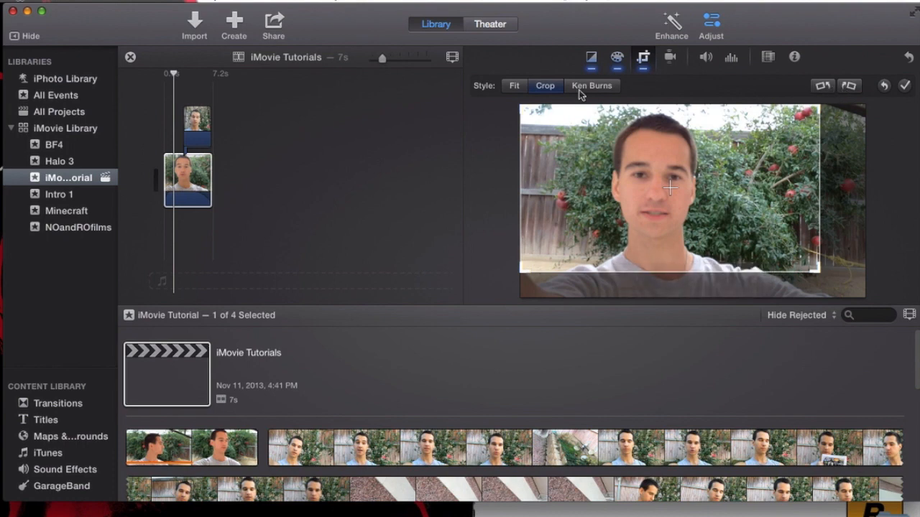
mouse_move(582, 109)
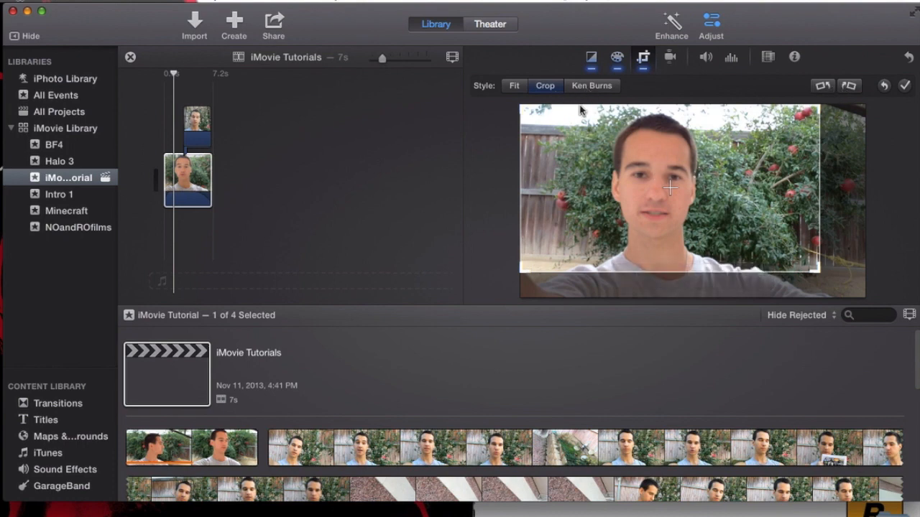
mouse_move(670, 181)
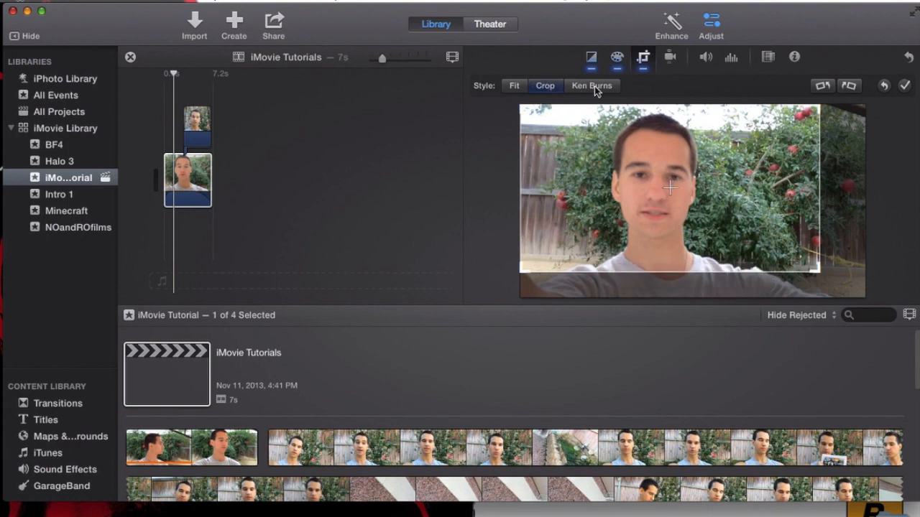
- Apply a Ken Burns pan to the main clip ending on the lower-right bushes
left_click(591, 86)
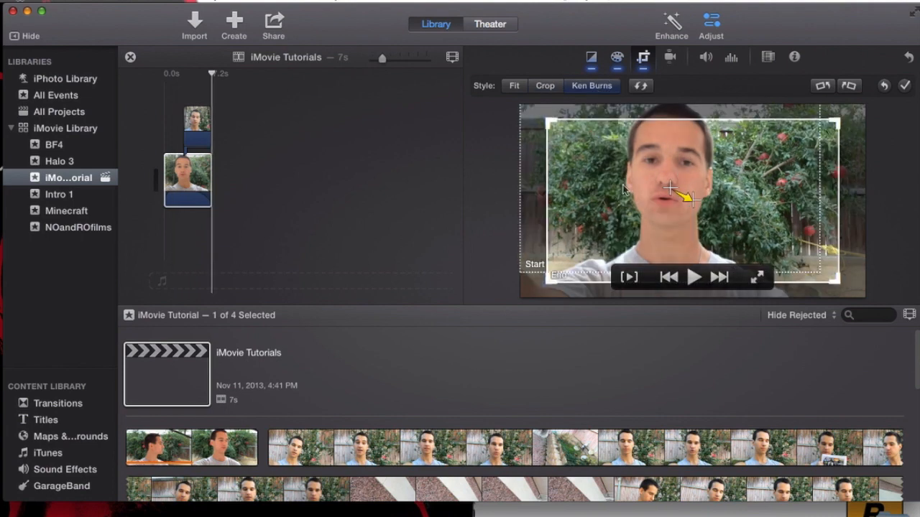
left_click(187, 180)
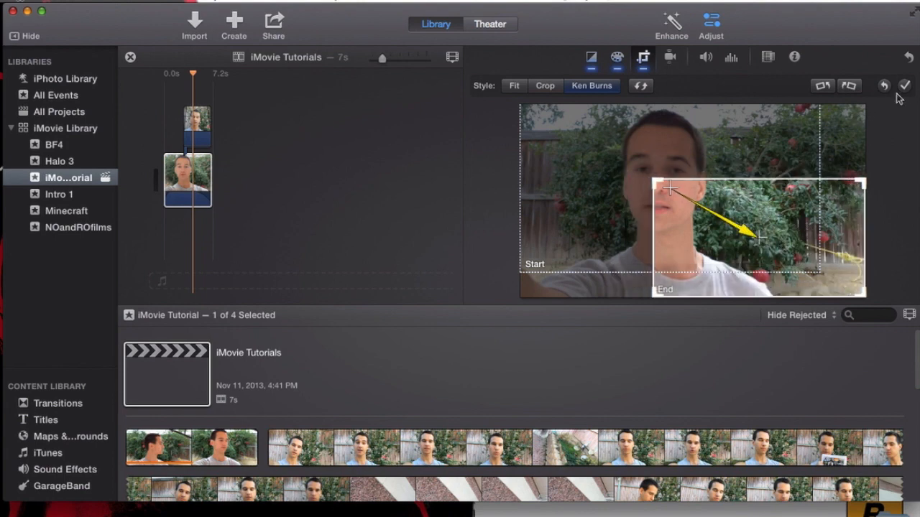
mouse_move(561, 147)
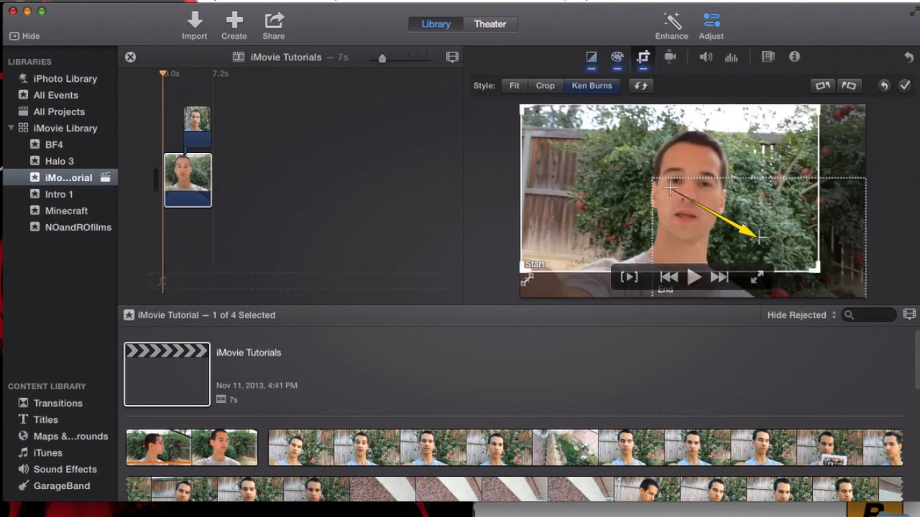
mouse_move(538, 270)
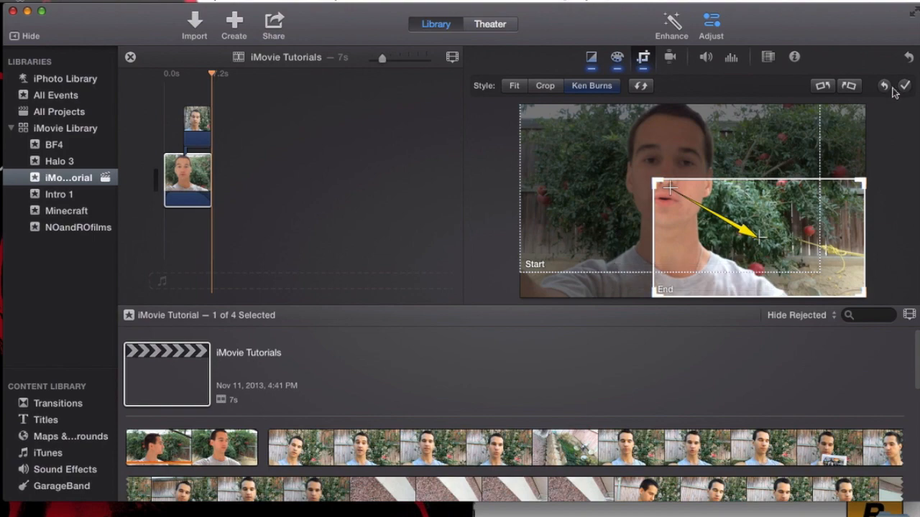
left_click(894, 84)
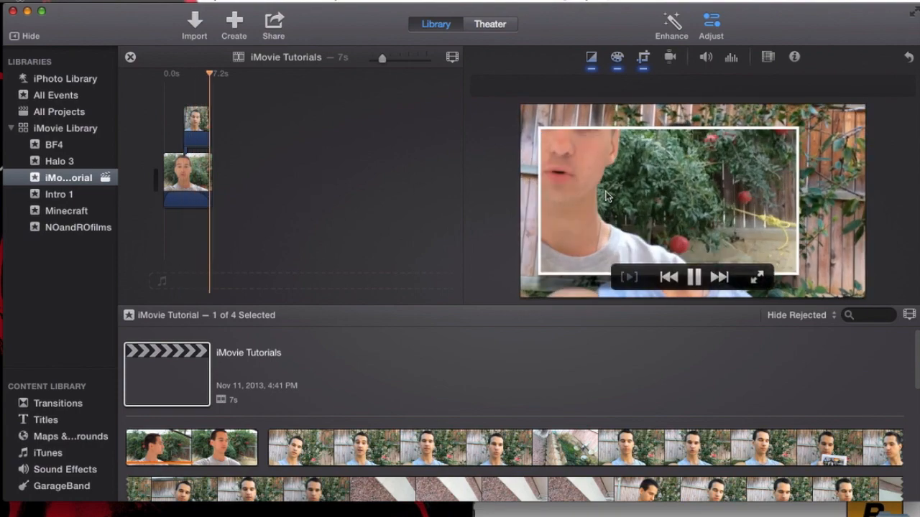
- Reselect the main clip and move the Ken Burns End frame onto the bushes
left_click(694, 277)
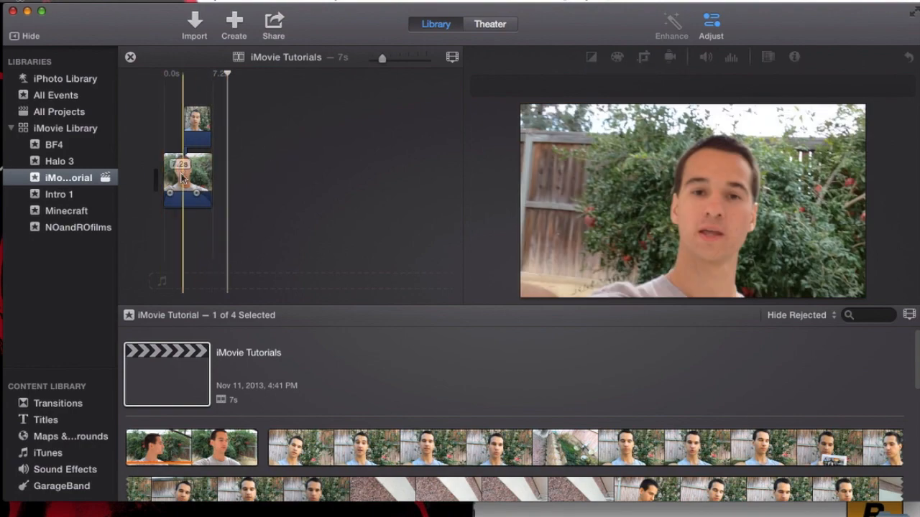
left_click(639, 57)
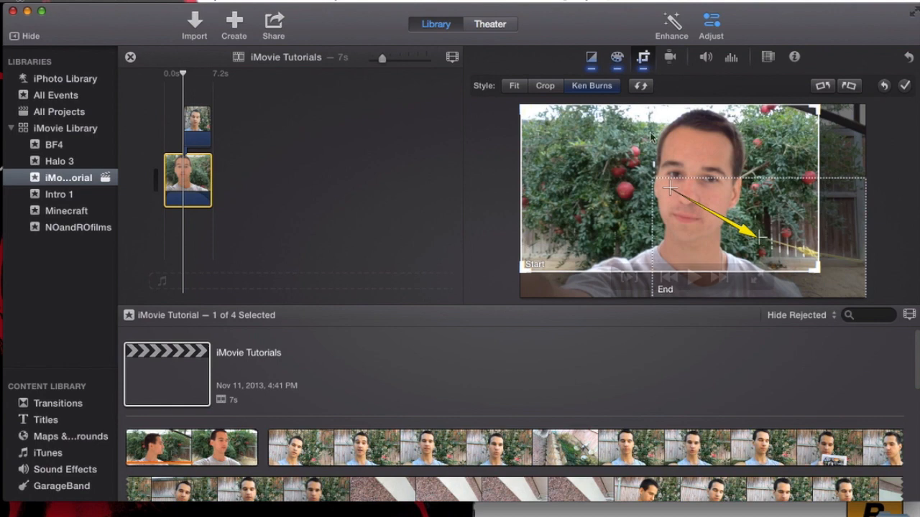
mouse_move(591, 85)
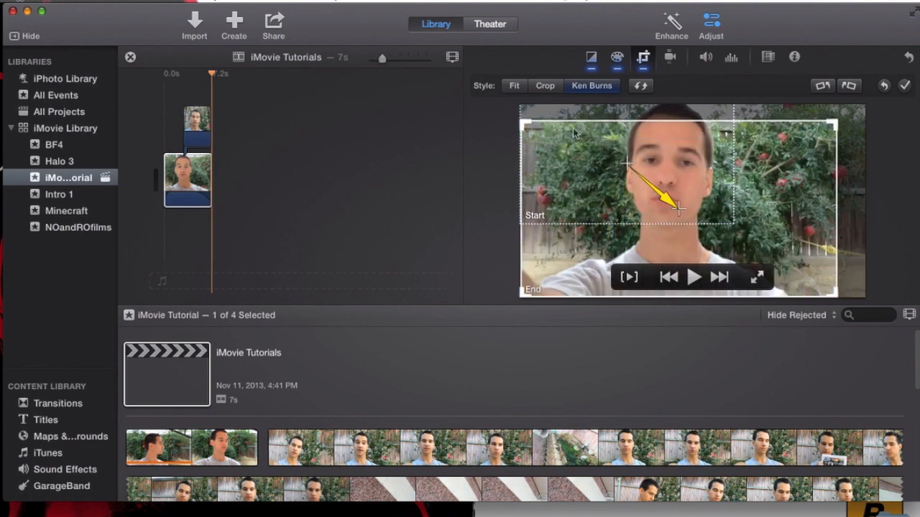
left_click_drag(679, 208, 744, 219)
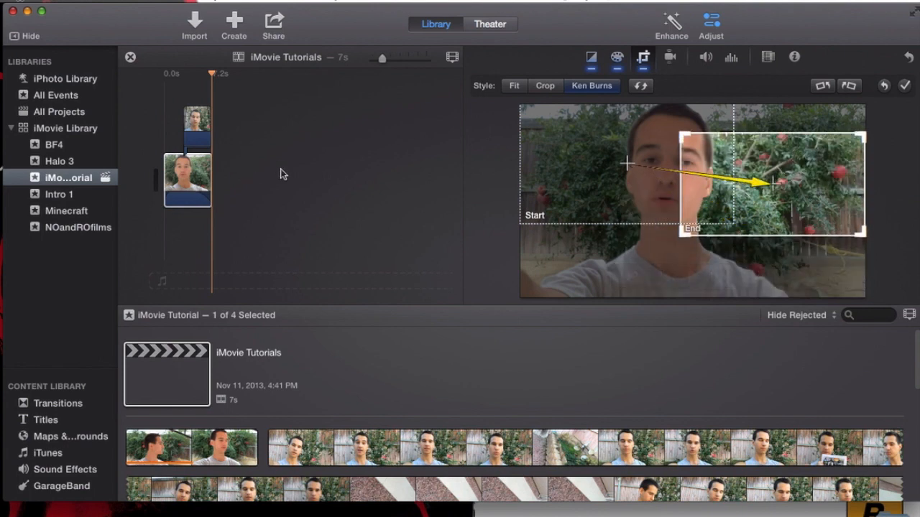
mouse_move(755, 186)
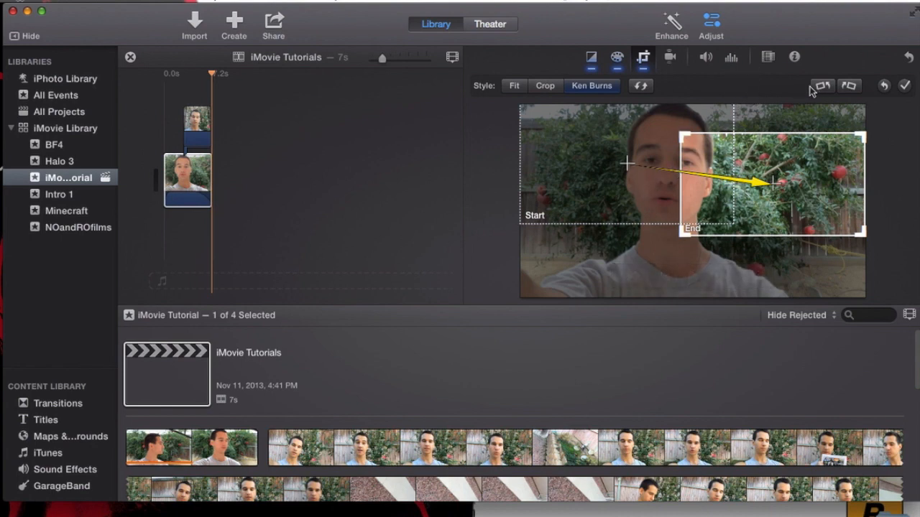
- Set the main clip to Fit and rotate it counterclockwise until upright
left_click(514, 85)
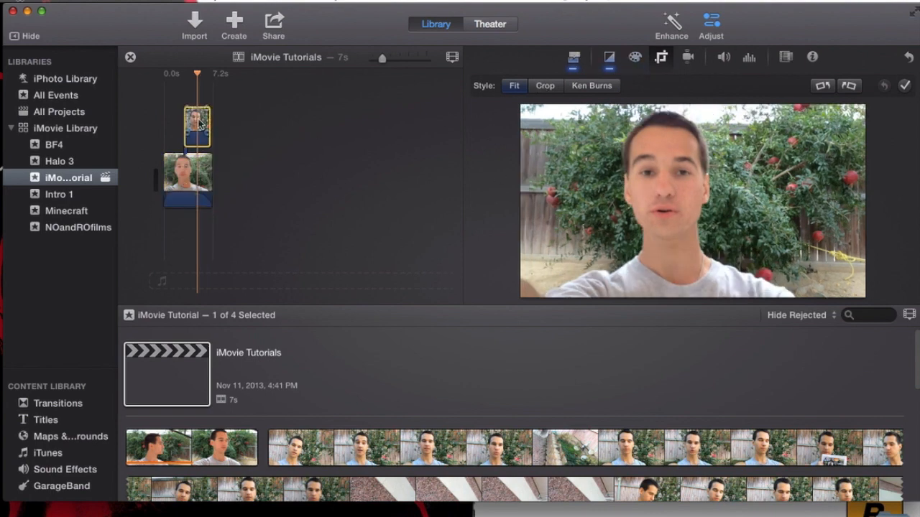
left_click(187, 180)
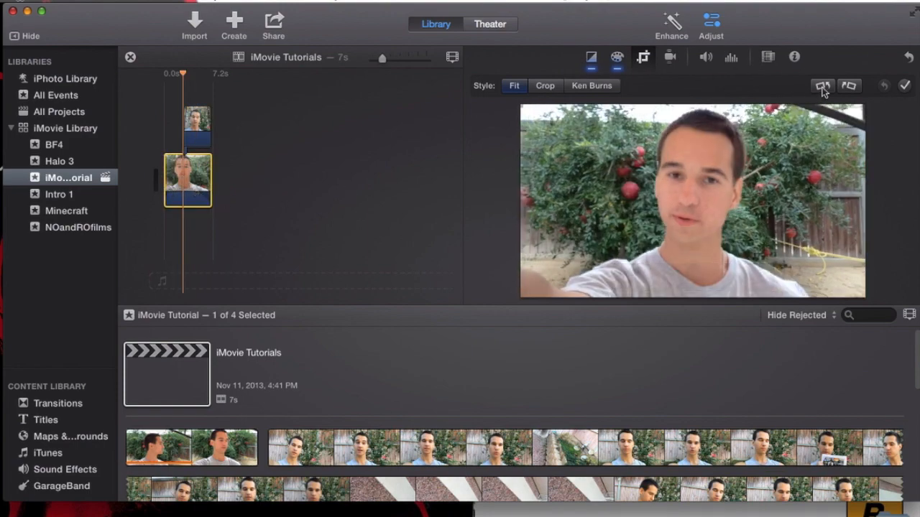
mouse_move(821, 86)
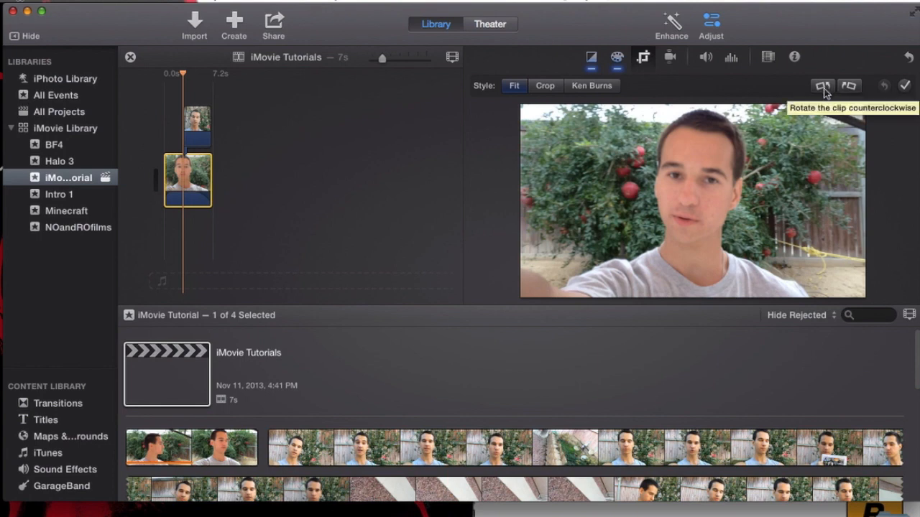
left_click(820, 87)
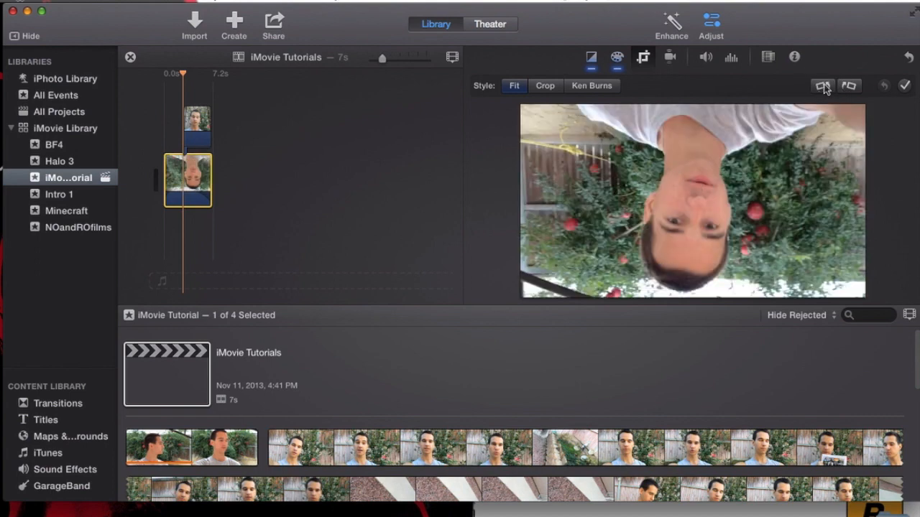
mouse_move(824, 85)
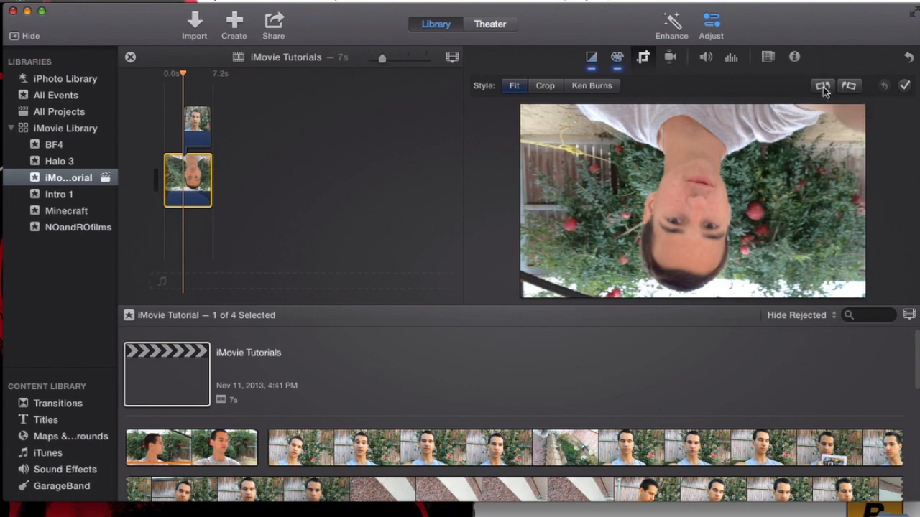
left_click(823, 86)
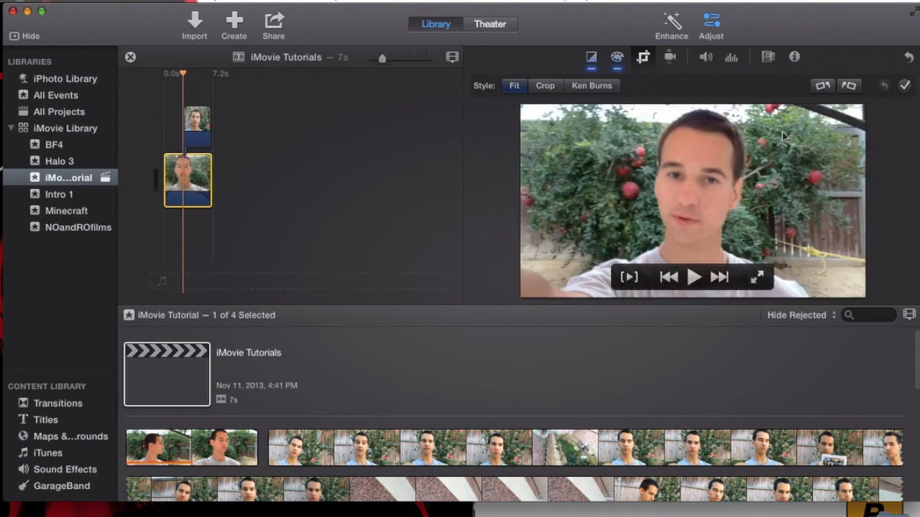
- Rotate the clip sideways, switch it to Crop to fill, then reopen its crop settings
left_click(822, 86)
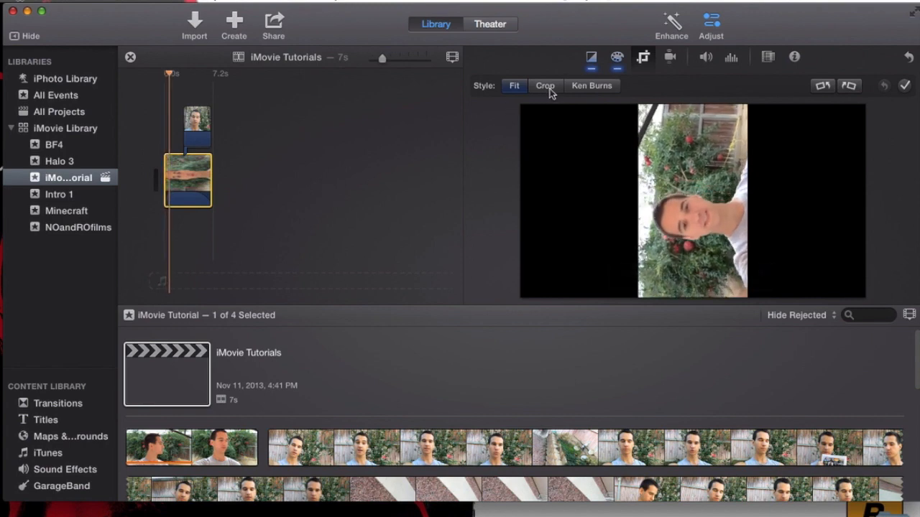
left_click(543, 85)
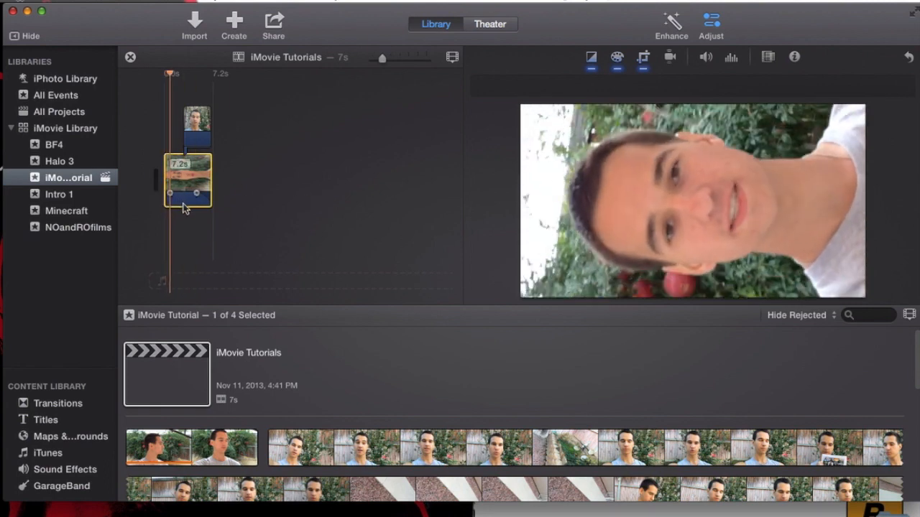
left_click(639, 57)
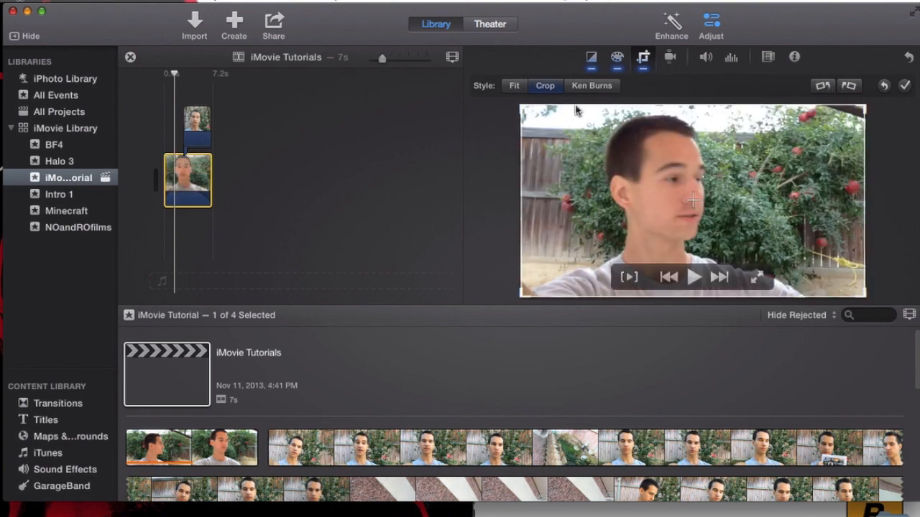
- Compare Fit, Ken Burns and Crop, then settle on Fit and apply it
left_click(513, 85)
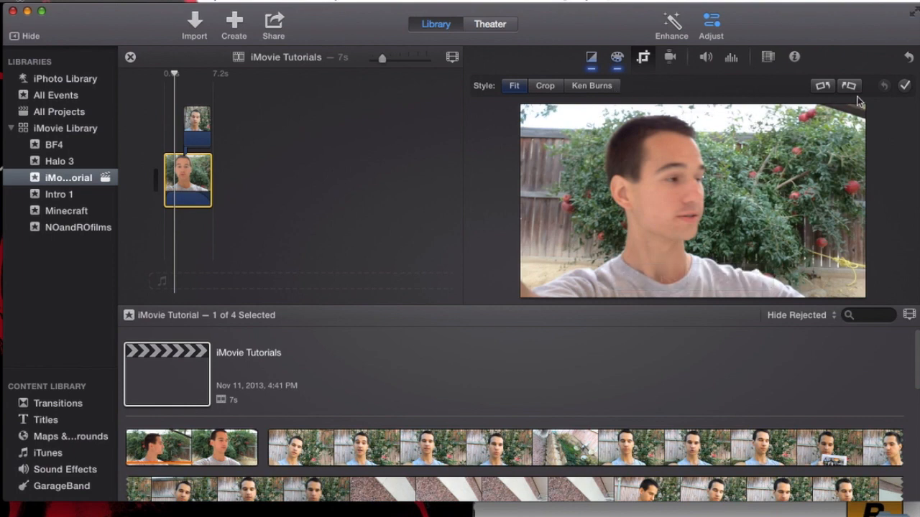
left_click(591, 85)
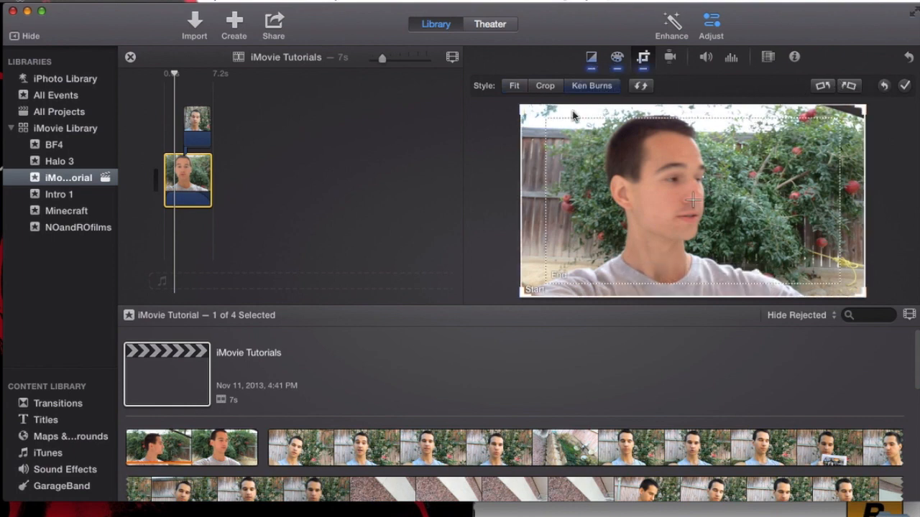
left_click(543, 85)
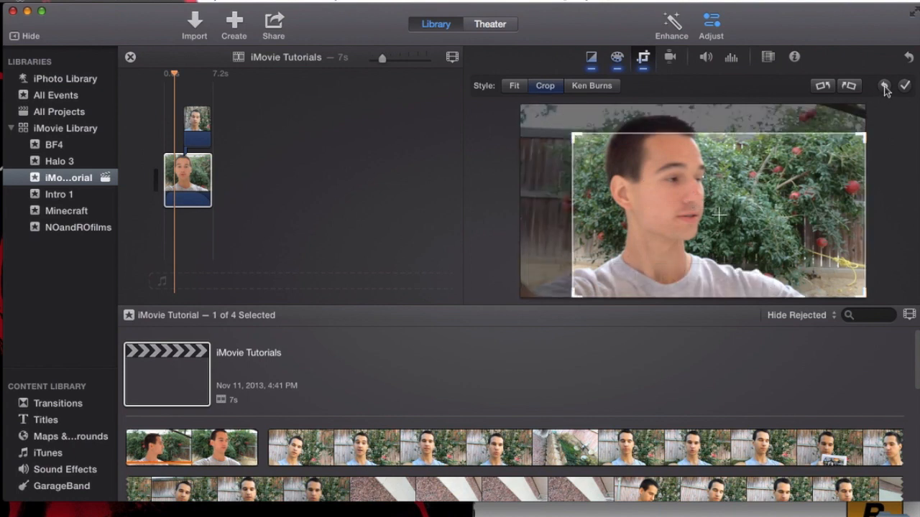
left_click(513, 86)
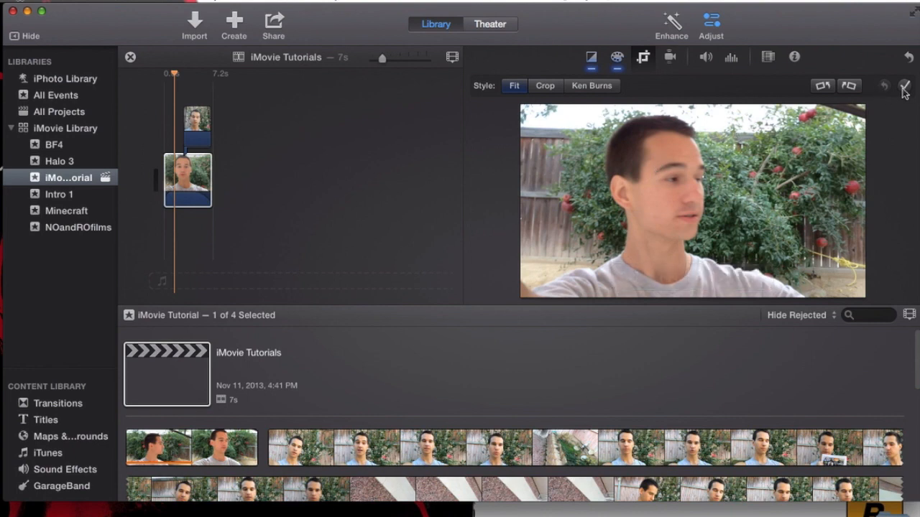
left_click(903, 86)
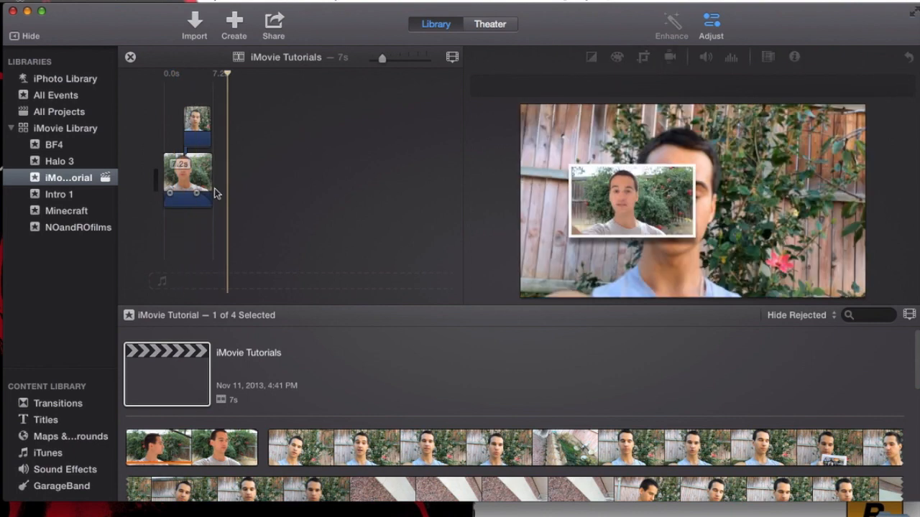